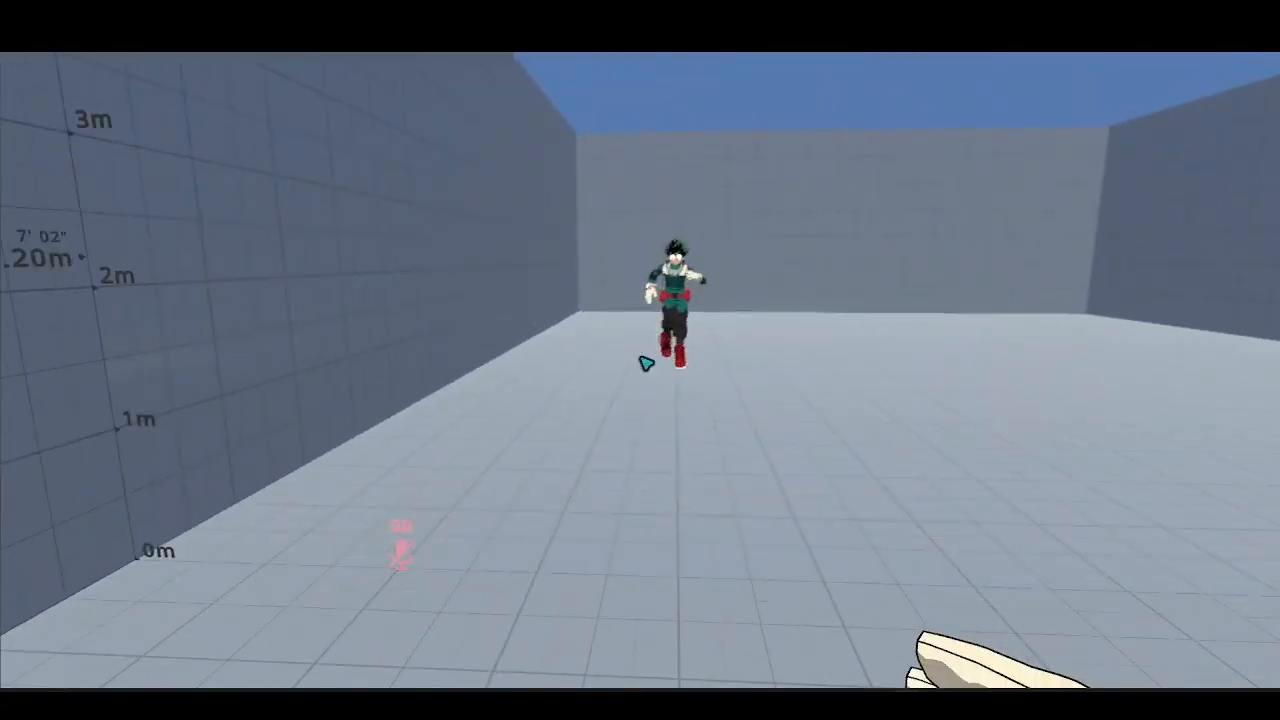
- Open the Quick Menu and view the worn Izuku Midoriya avatar's details under Avatars
{"action": "left_click", "coordinate": [517, 600]}
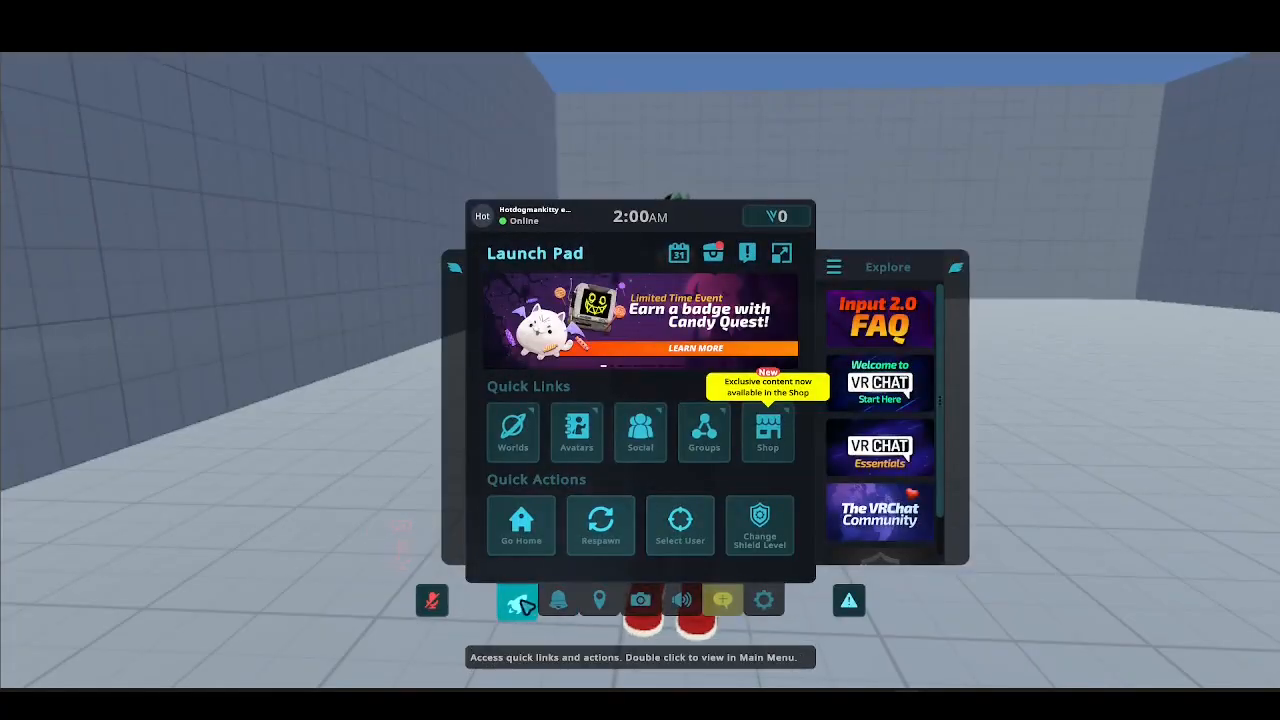
{"action": "left_click", "coordinate": [576, 433]}
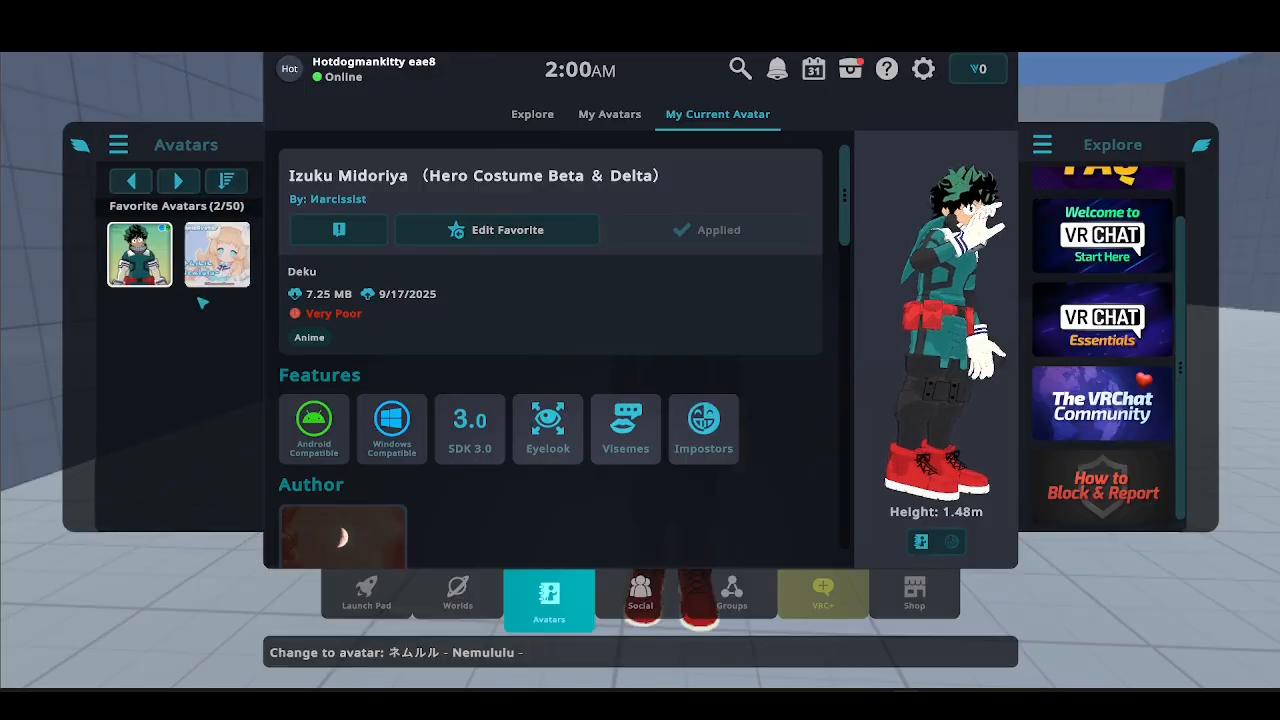
{"action": "mouse_move", "coordinate": [703, 428]}
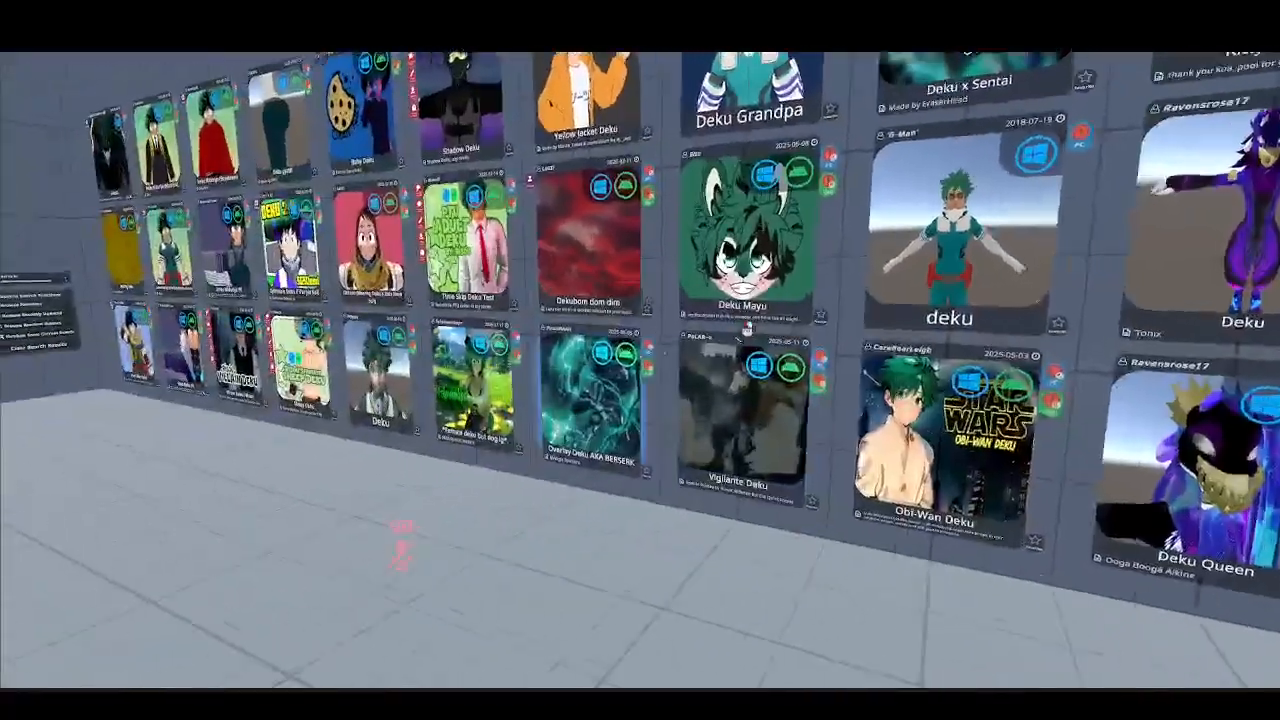
- Reopen the avatar menu and switch the Izuku Midoriya preview to its impostor model
{"action": "left_click", "coordinate": [516, 599]}
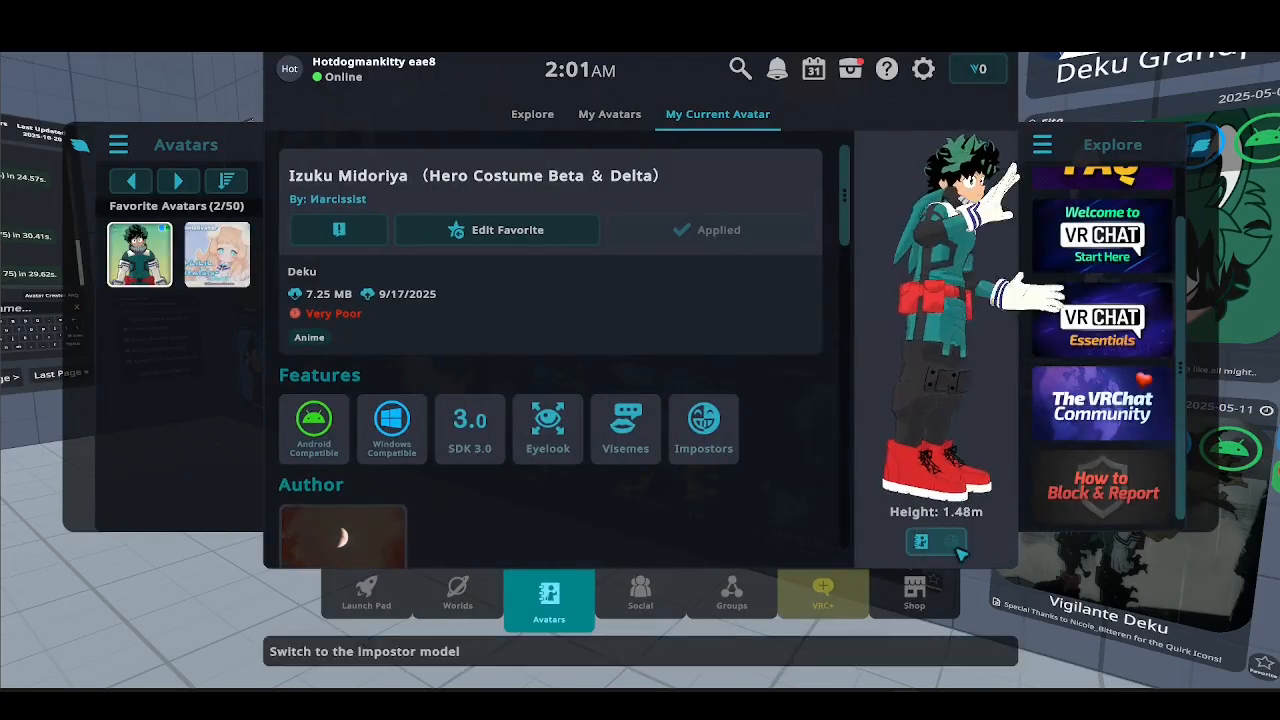
{"action": "left_click", "coordinate": [935, 541]}
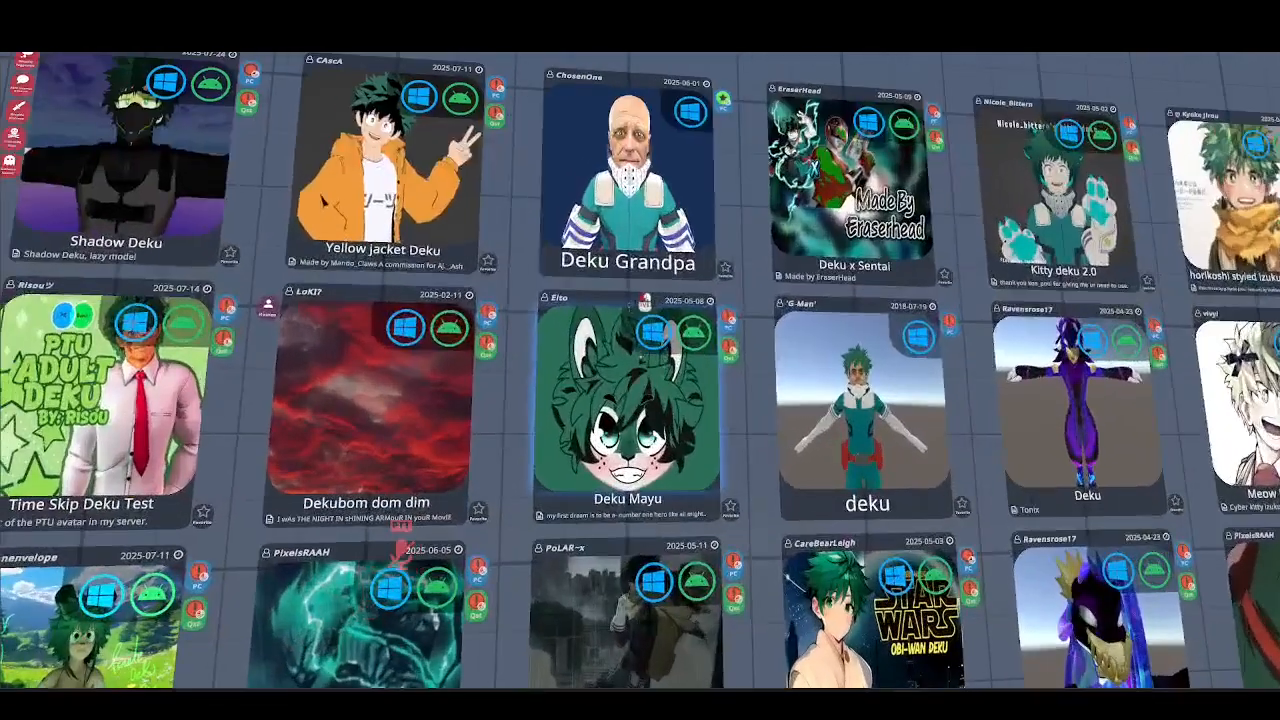
- Scroll down the Deku avatar wall to reach the Deku Grandpa pedestal
{"action": "scroll", "scroll_direction": "down", "scroll_amount": 3}
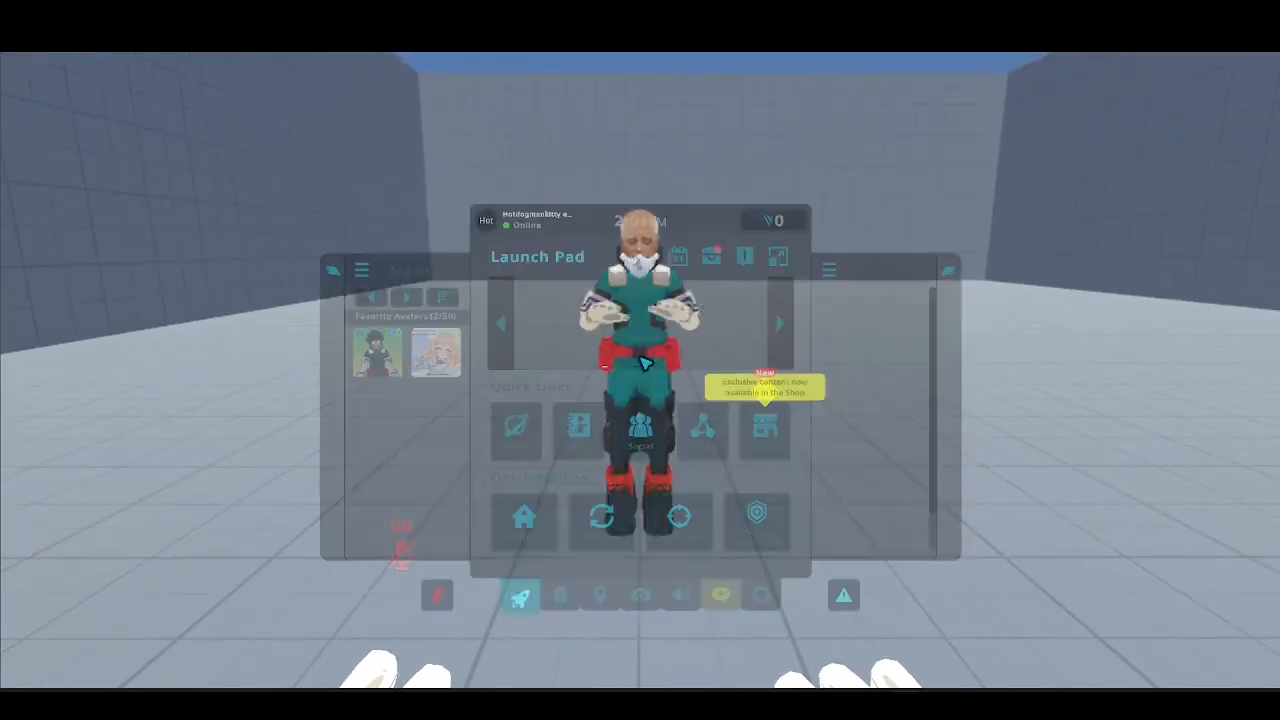
- Open Deku Grandpa's current avatar details and show its impostor preview
{"action": "left_click", "coordinate": [548, 593]}
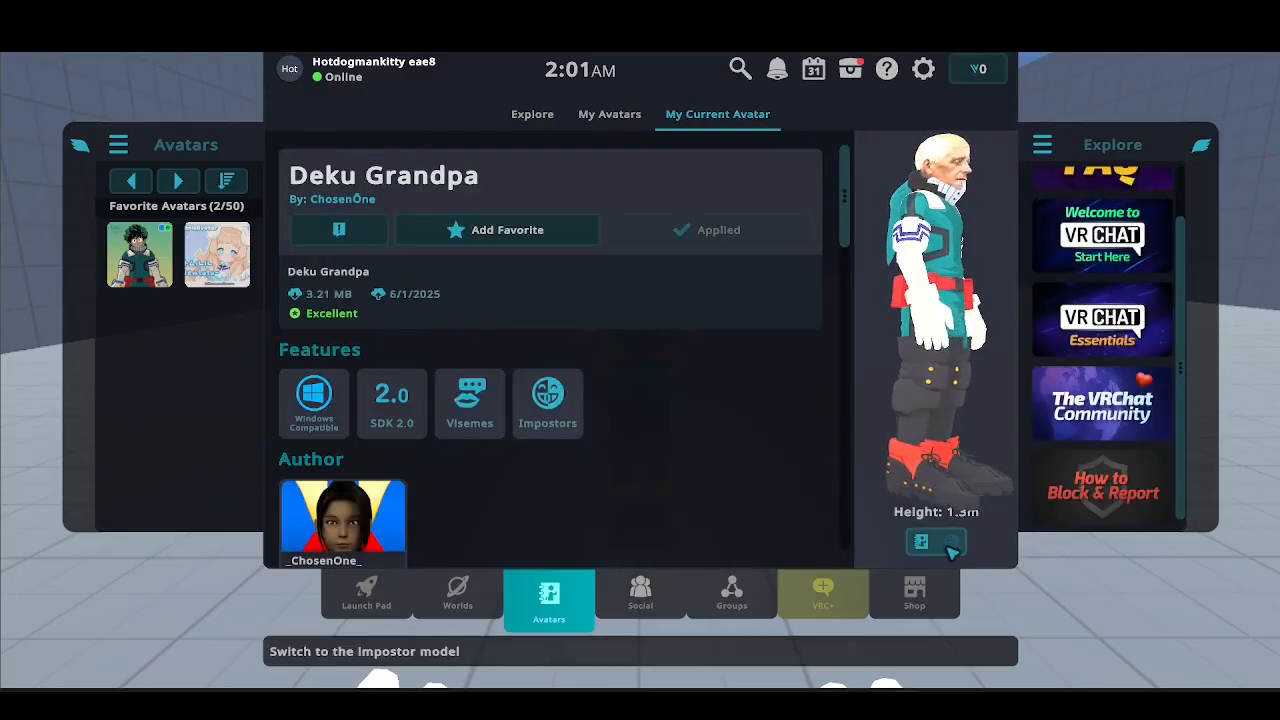
{"action": "left_click", "coordinate": [952, 541]}
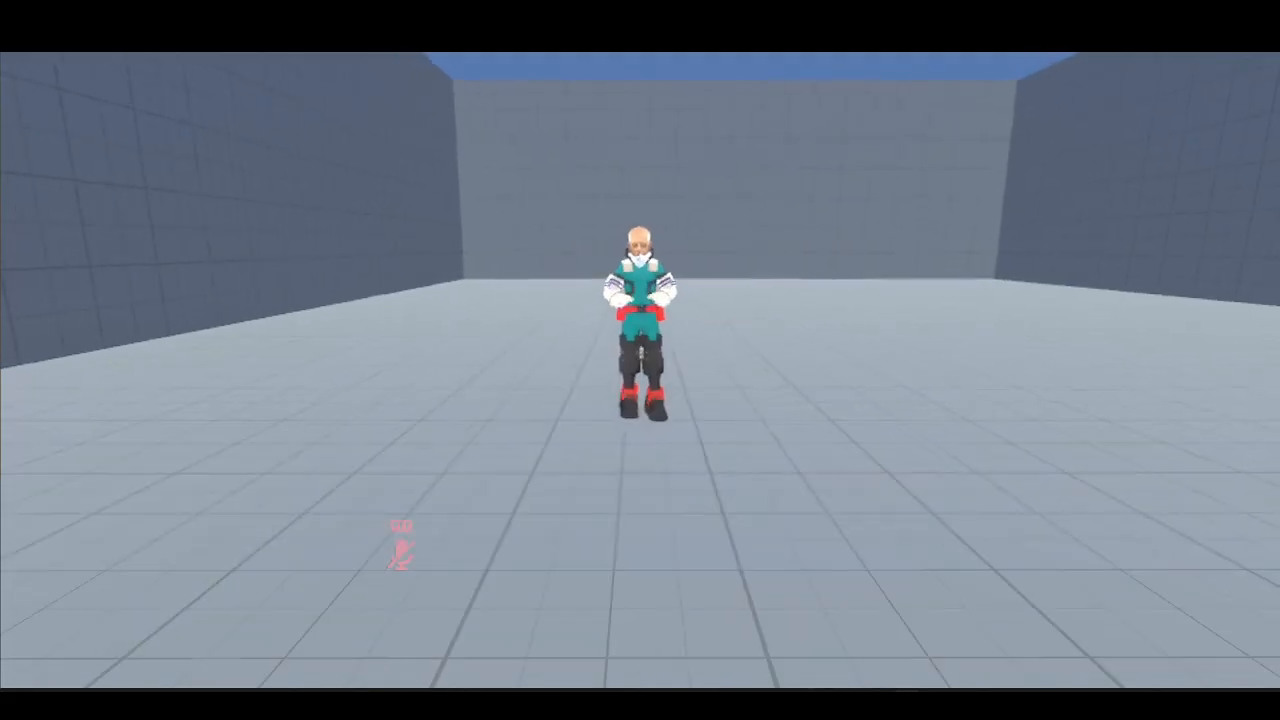
- Open Settings > Avatars to check that Use Impostor as Fallback is on
{"action": "left_click", "coordinate": [516, 600]}
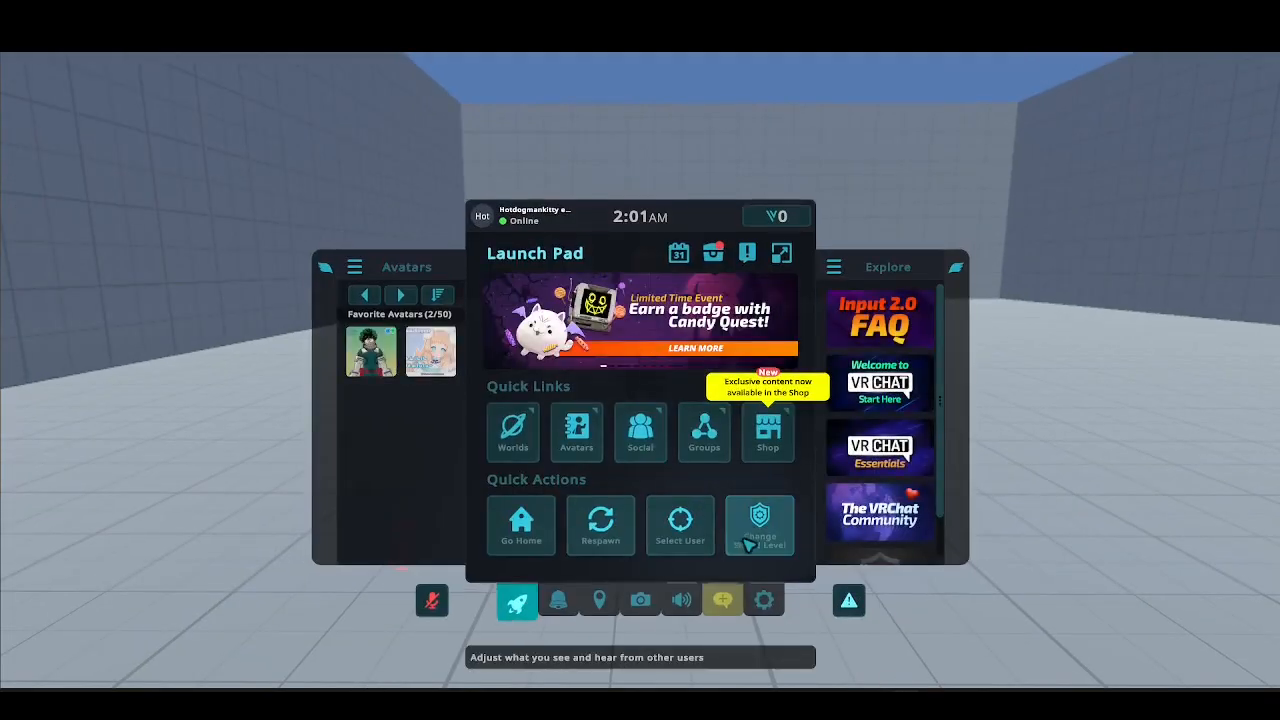
{"action": "left_click", "coordinate": [763, 600]}
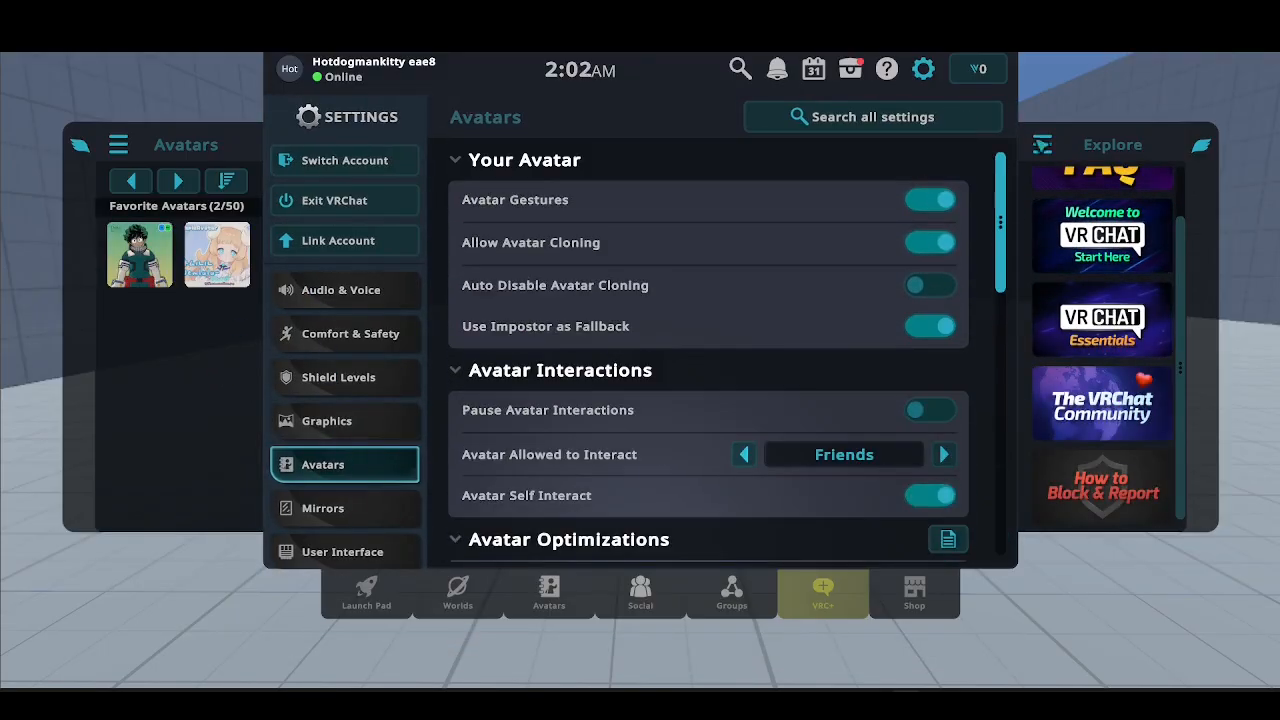
{"action": "mouse_move", "coordinate": [627, 340]}
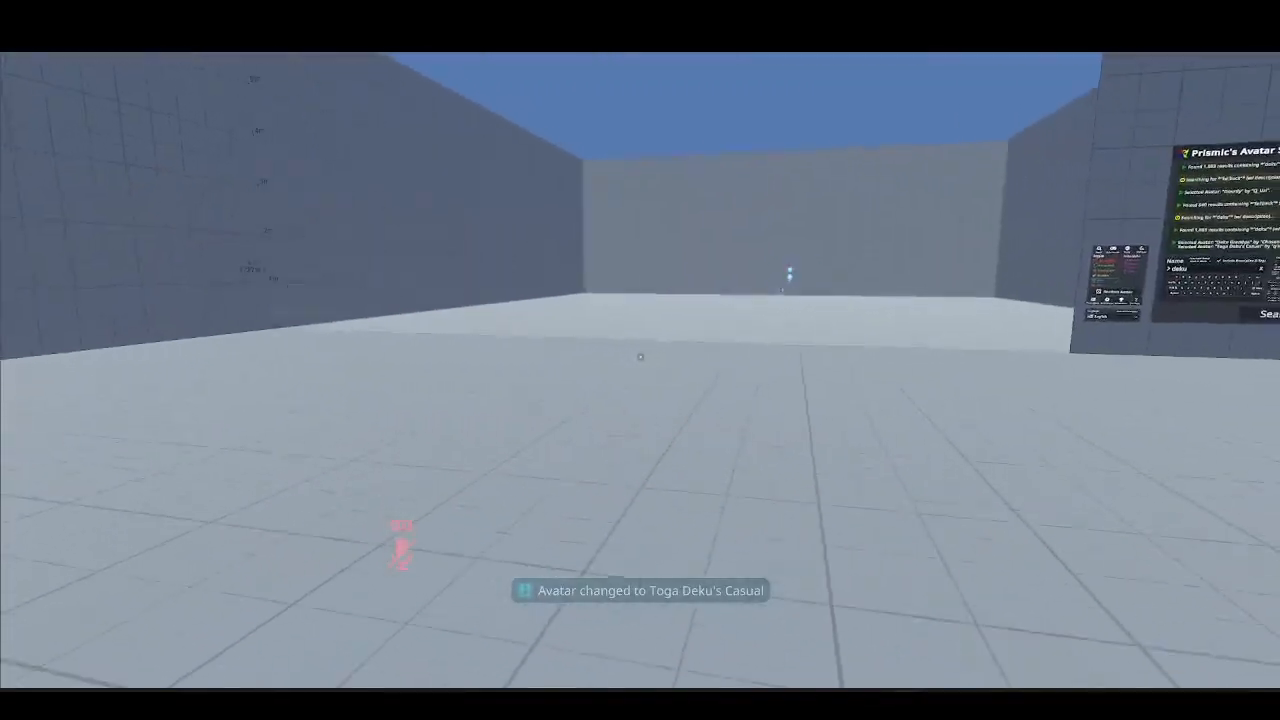
- Reopen the Quick Menu launch pad after leaving Settings
{"action": "left_click", "coordinate": [516, 600]}
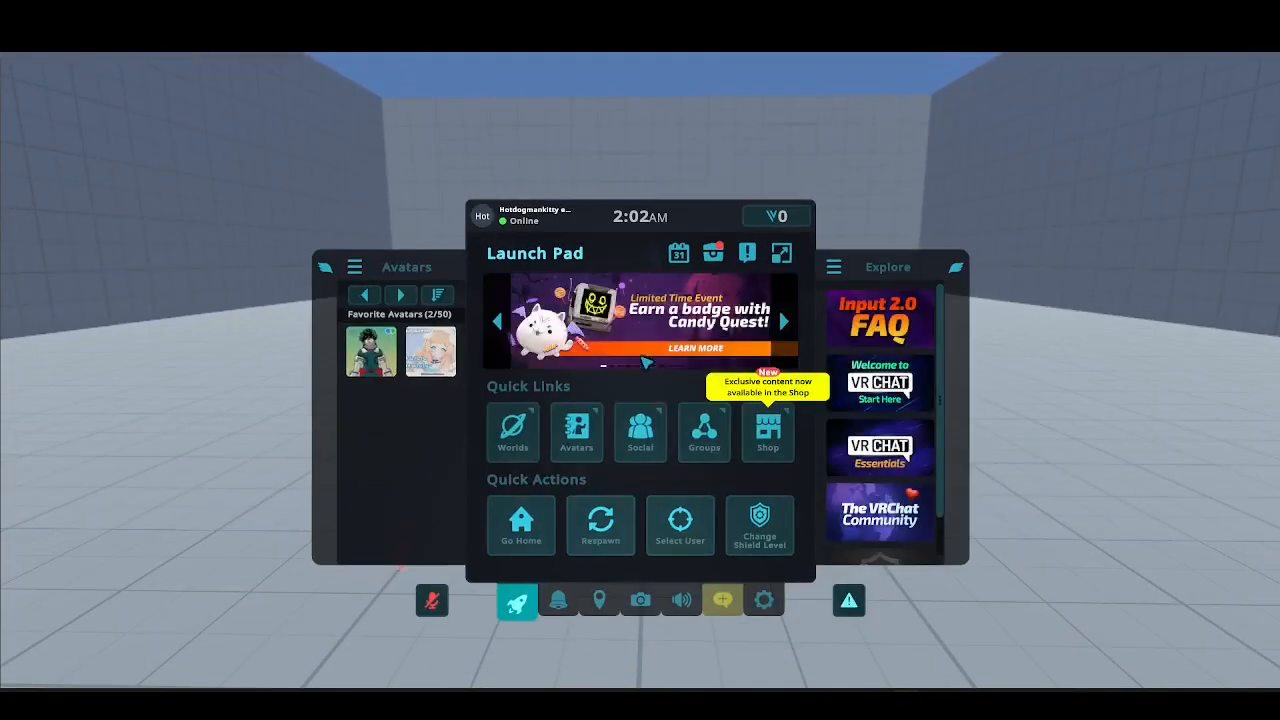